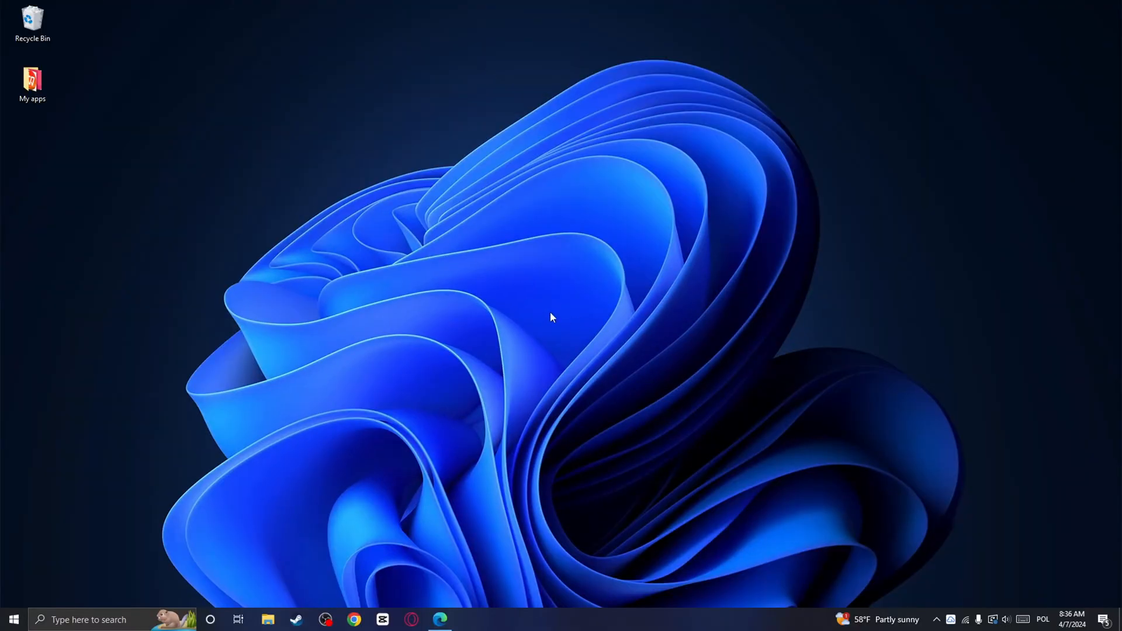
{"action": "mouse_move", "coordinate": [499, 319]}
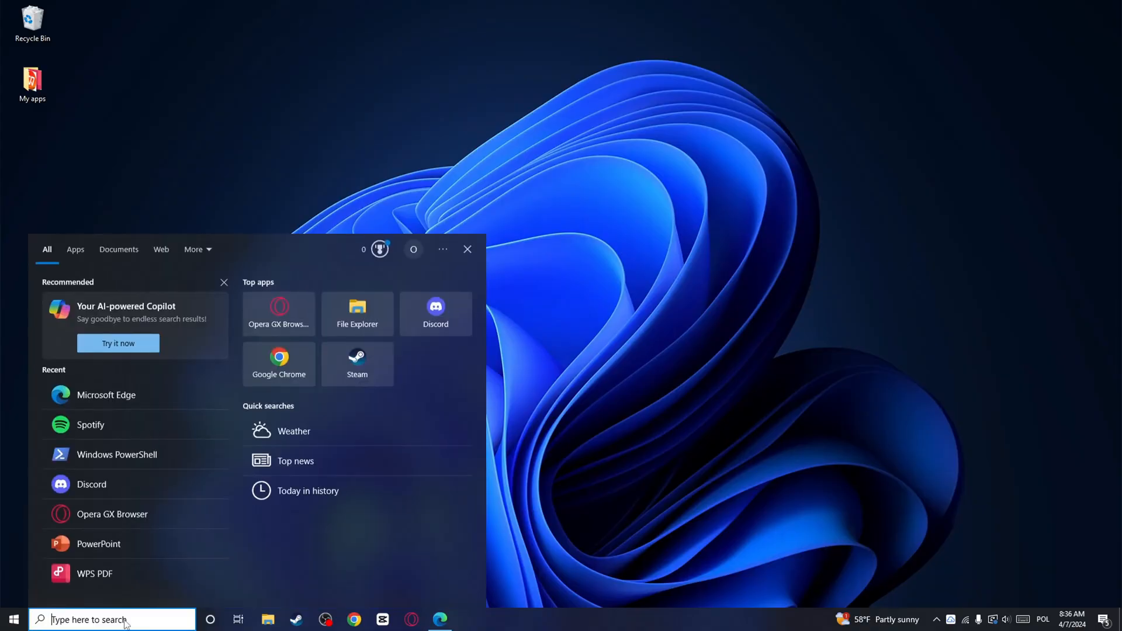
- Search Google for 'youtube music' and open the music.youtube.com site in Edge
{"action": "type", "text": "microsoft Store"}
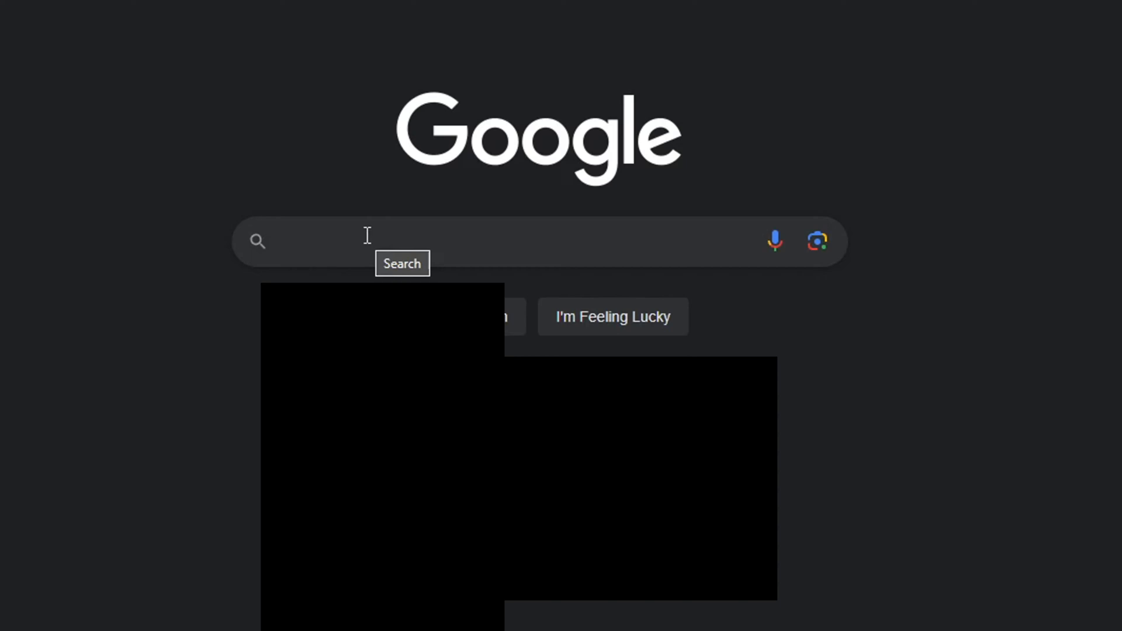
{"action": "type", "text": "youtube"}
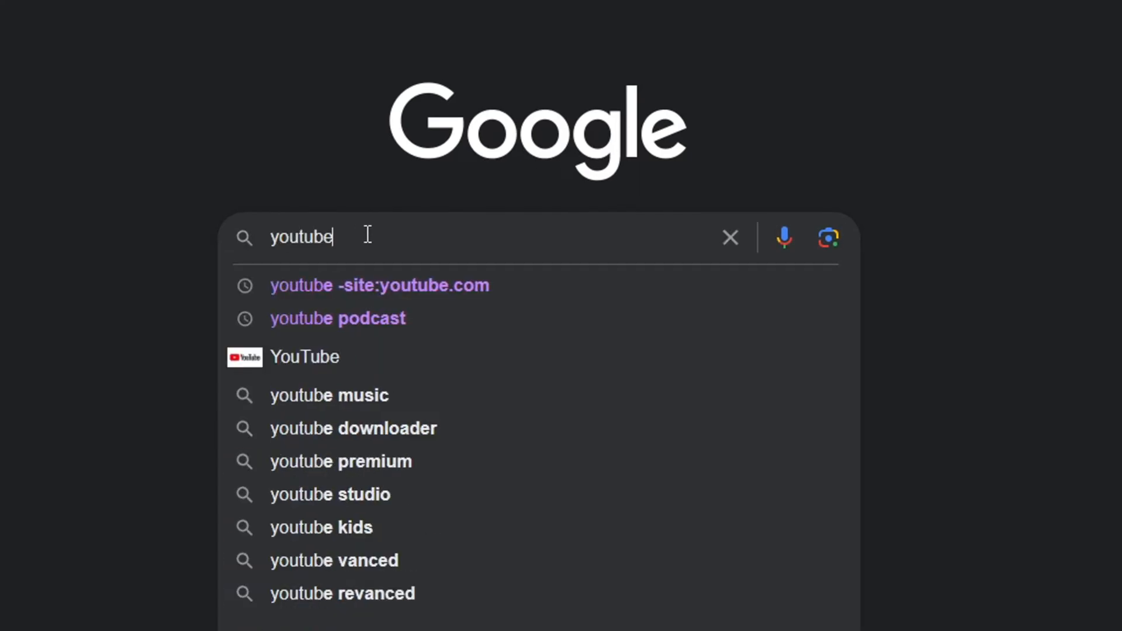
{"action": "left_click", "coordinate": [329, 395]}
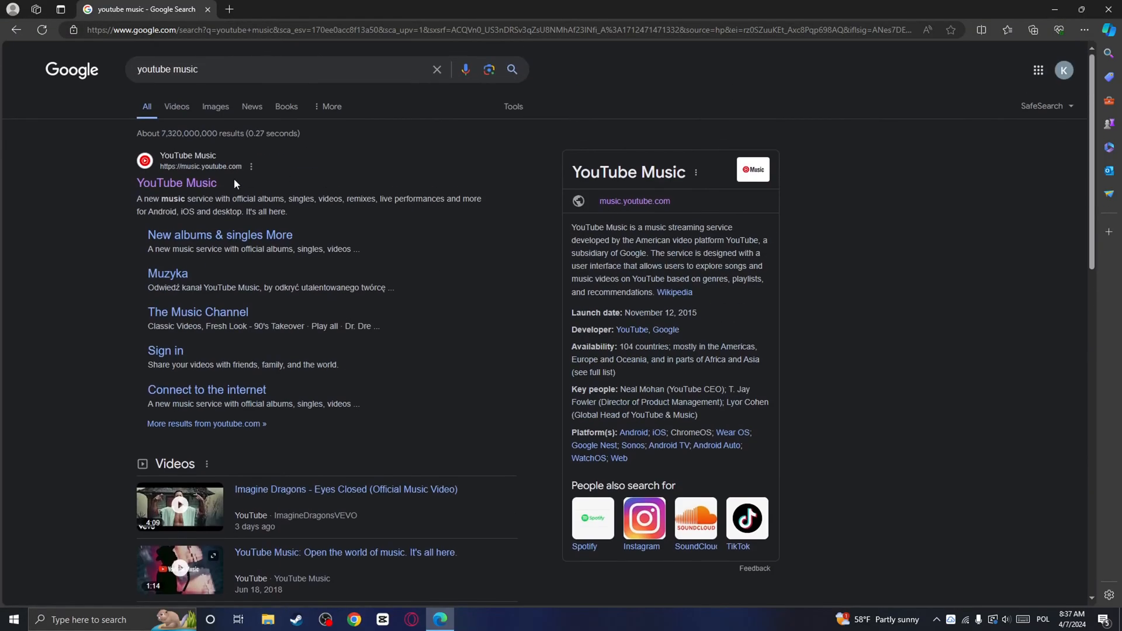
{"action": "left_click", "coordinate": [176, 184]}
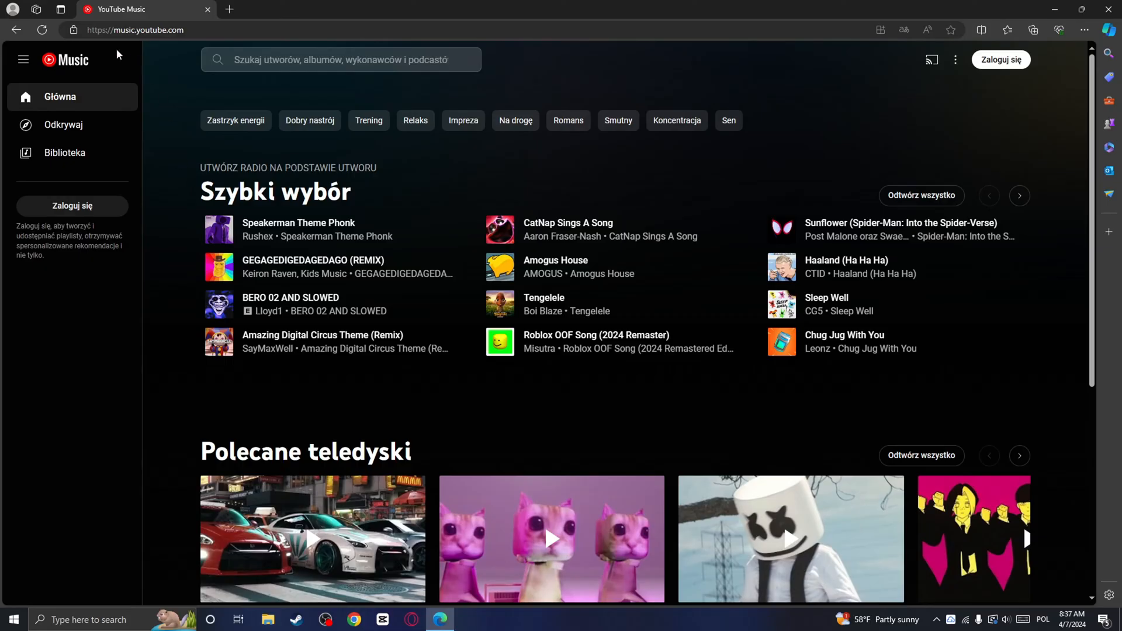
{"action": "mouse_move", "coordinate": [1052, 109]}
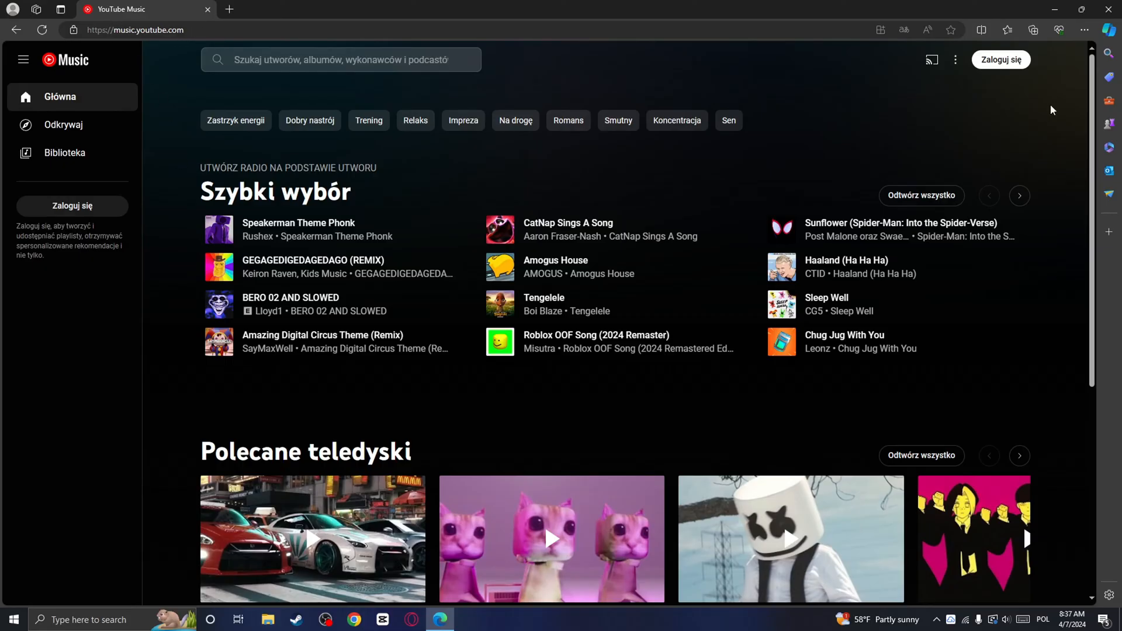
{"action": "mouse_move", "coordinate": [1045, 112]}
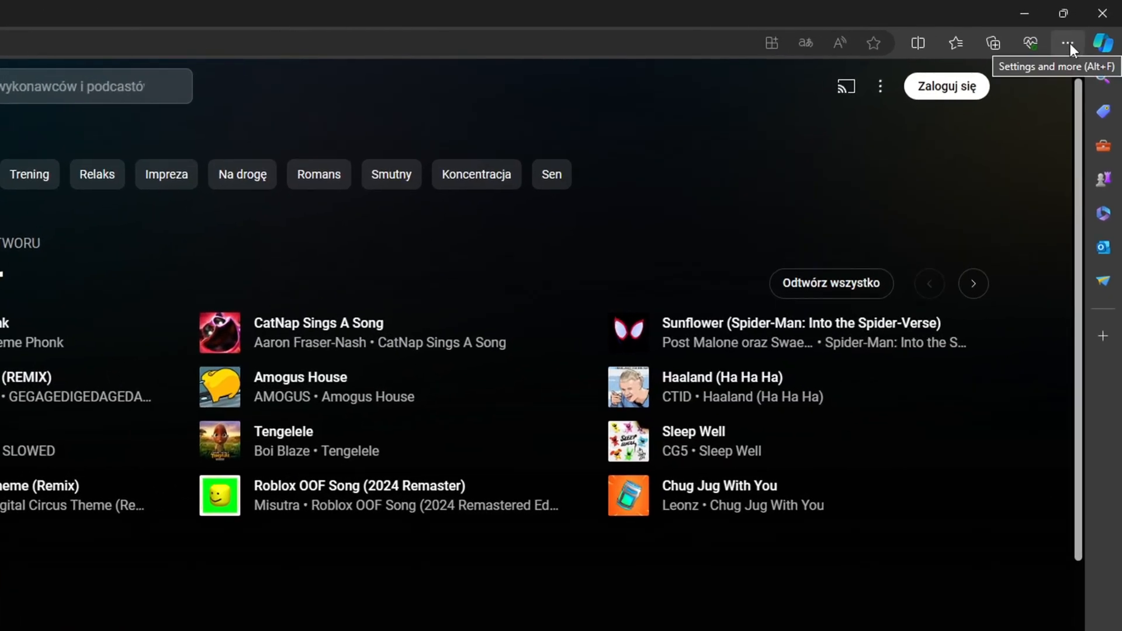
- From Settings and more > Apps, start installing YouTube Music as an app
{"action": "left_click", "coordinate": [1068, 44]}
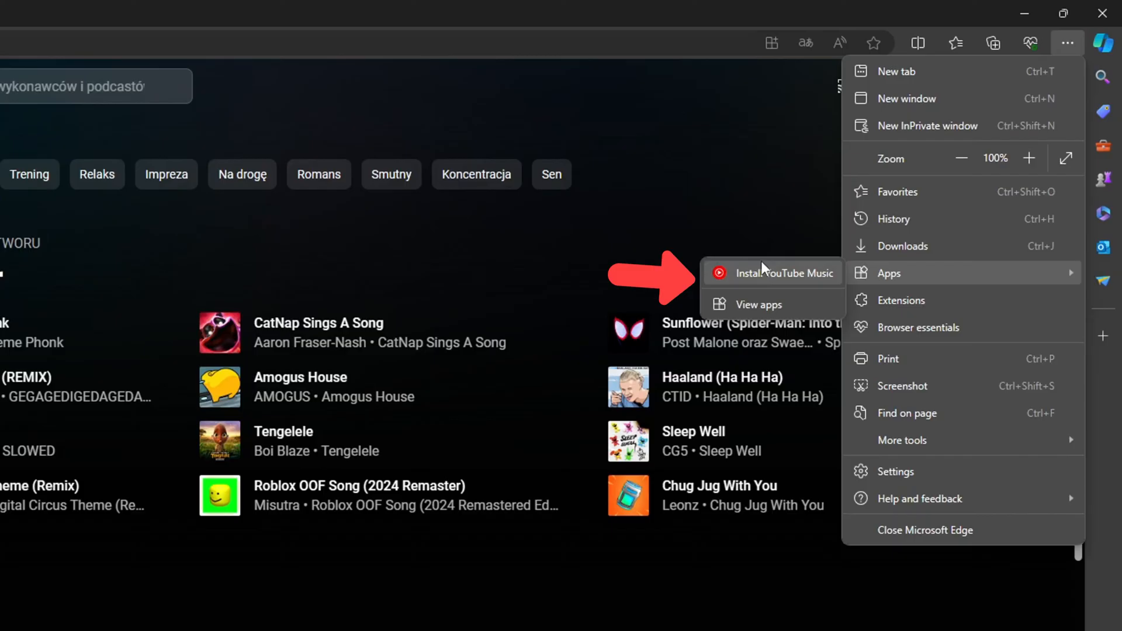
{"action": "mouse_move", "coordinate": [802, 286]}
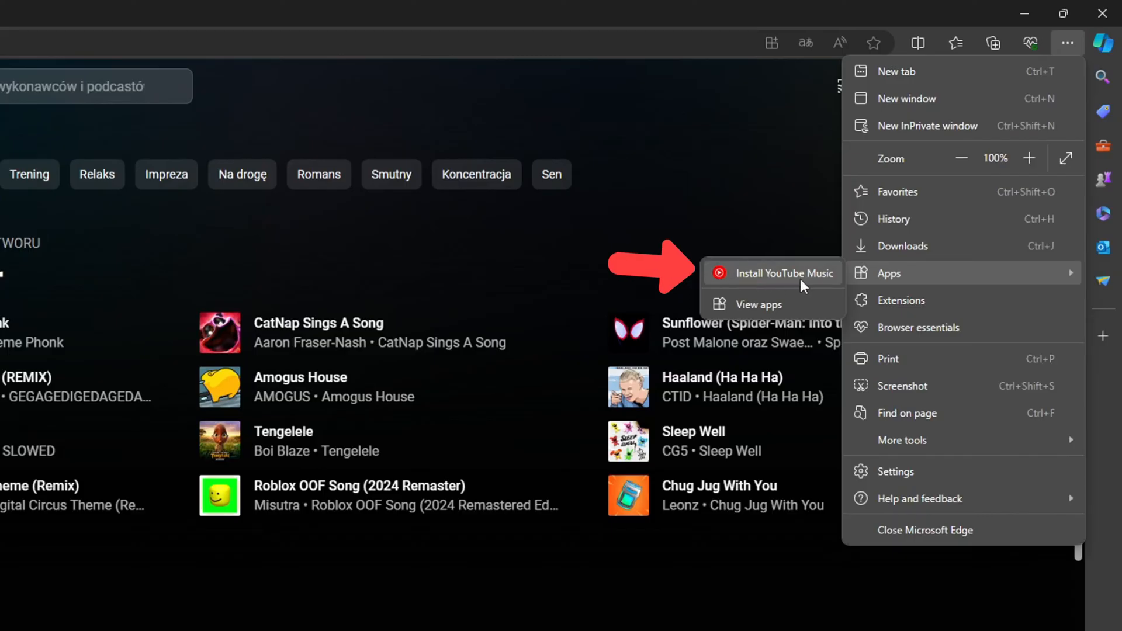
{"action": "left_click", "coordinate": [784, 272]}
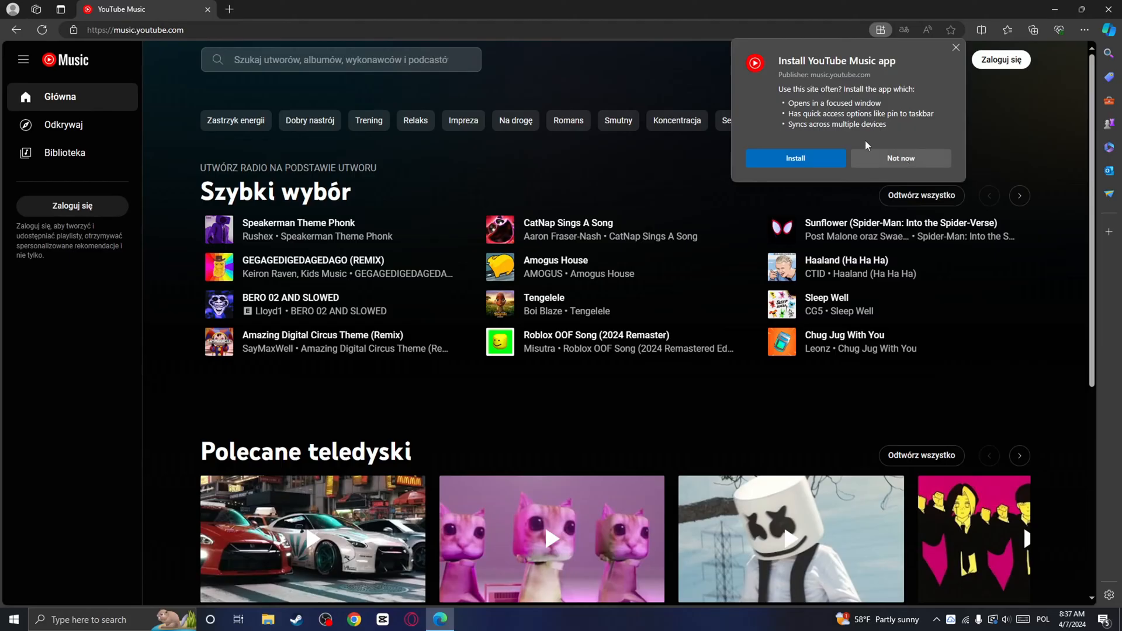
- Confirm the install and add a desktop shortcut for the YouTube Music app
{"action": "left_click", "coordinate": [794, 158]}
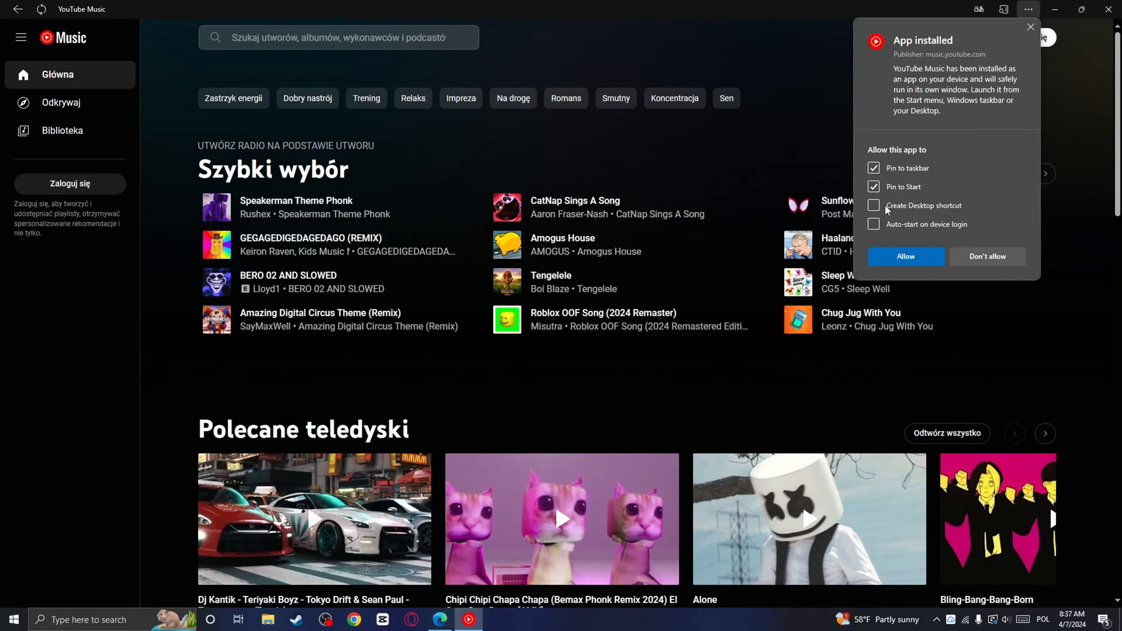
{"action": "left_click", "coordinate": [874, 206]}
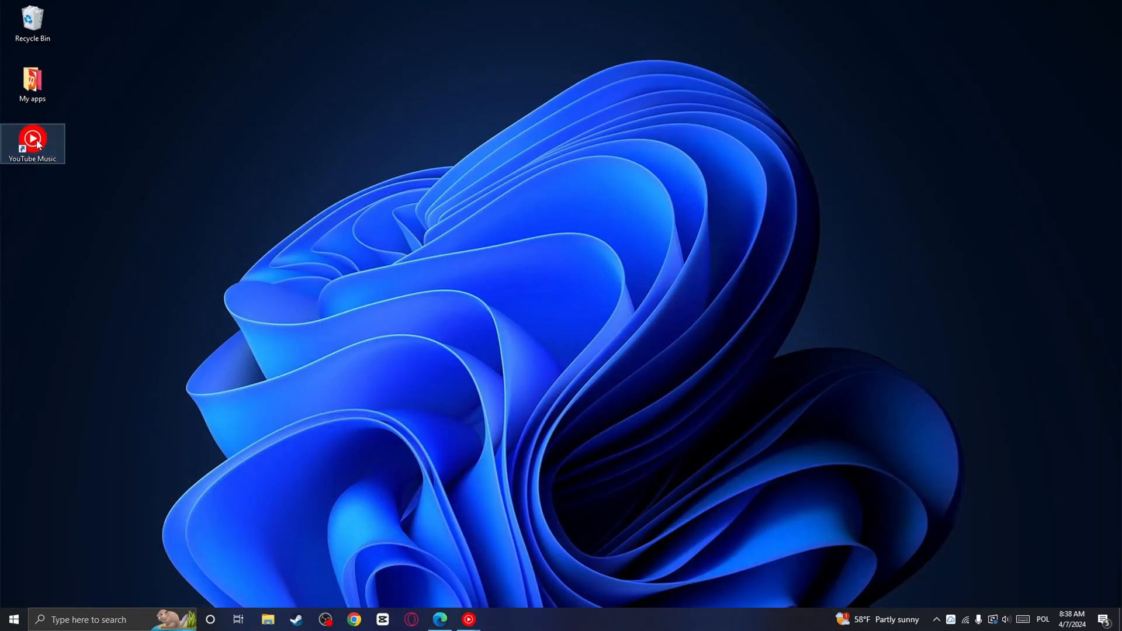
- Launch YouTube Music from its desktop shortcut in its own window
{"action": "double_click", "coordinate": [32, 139]}
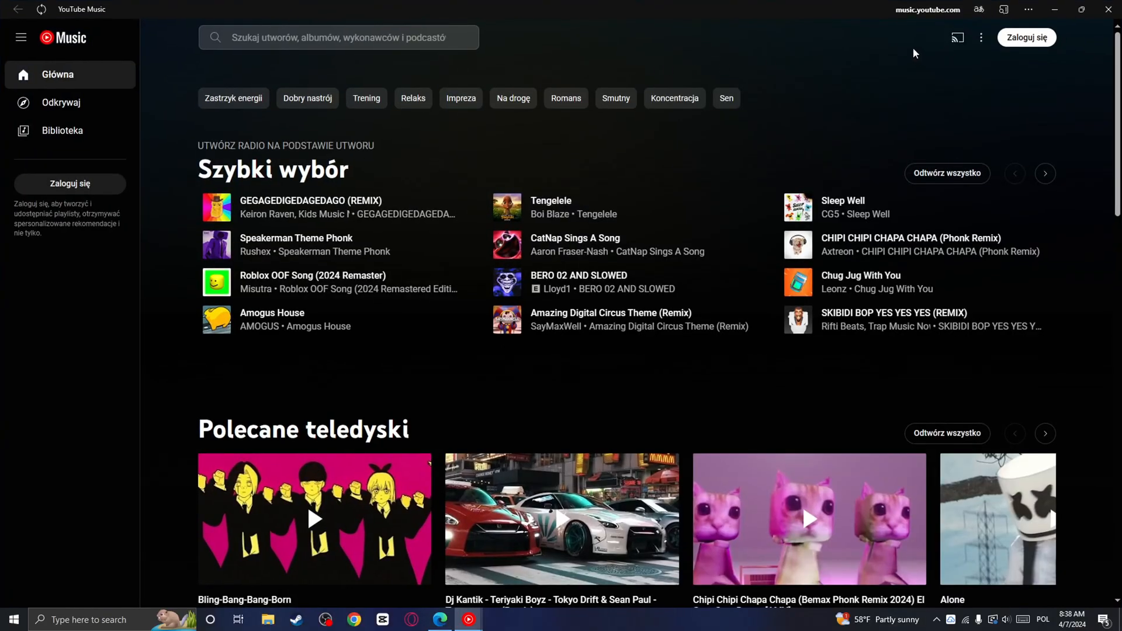